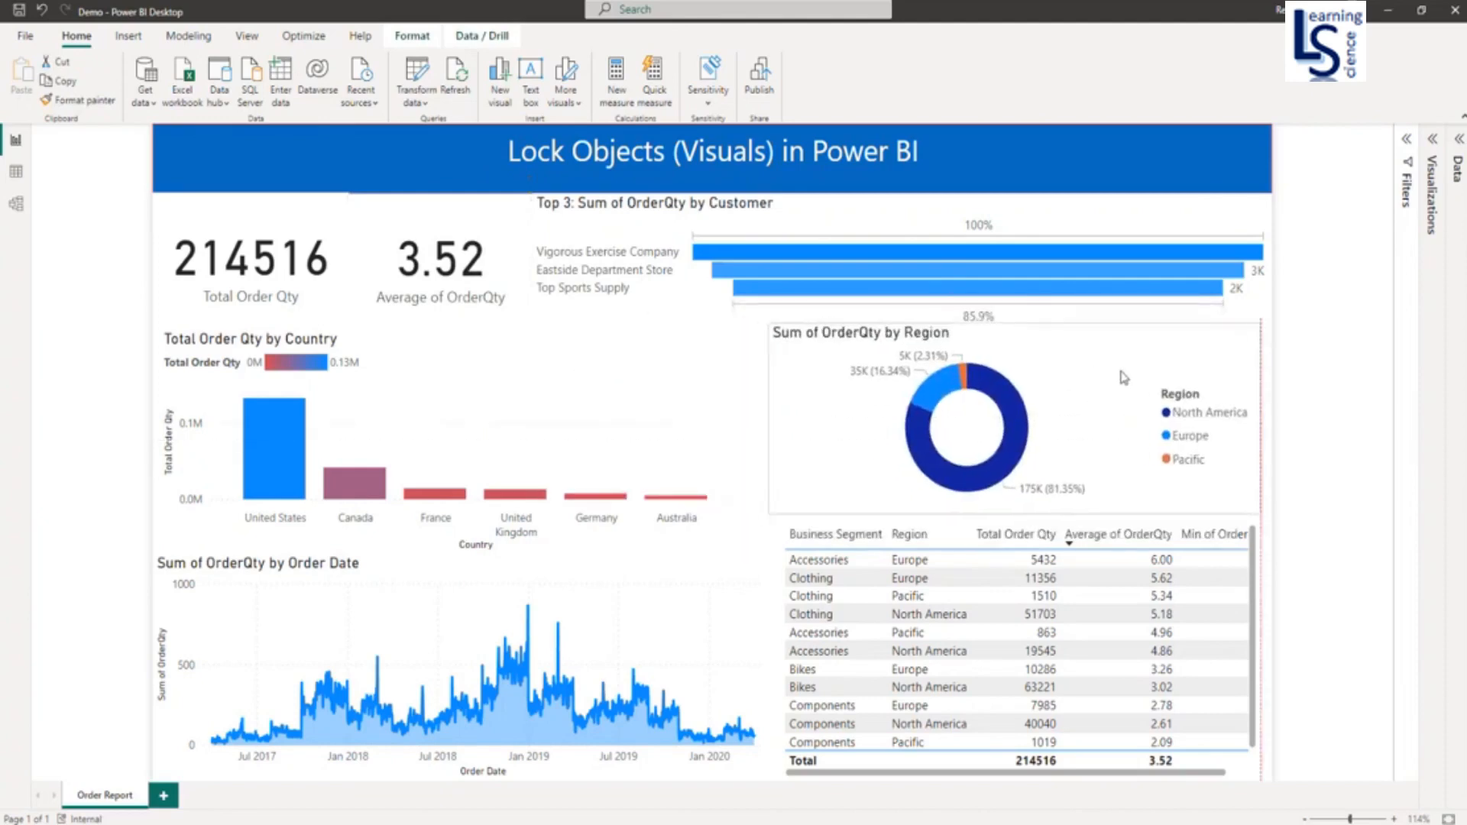
Select the Sum of OrderQty by Region chart and enable Lock objects from the View ribbon
click(964, 426)
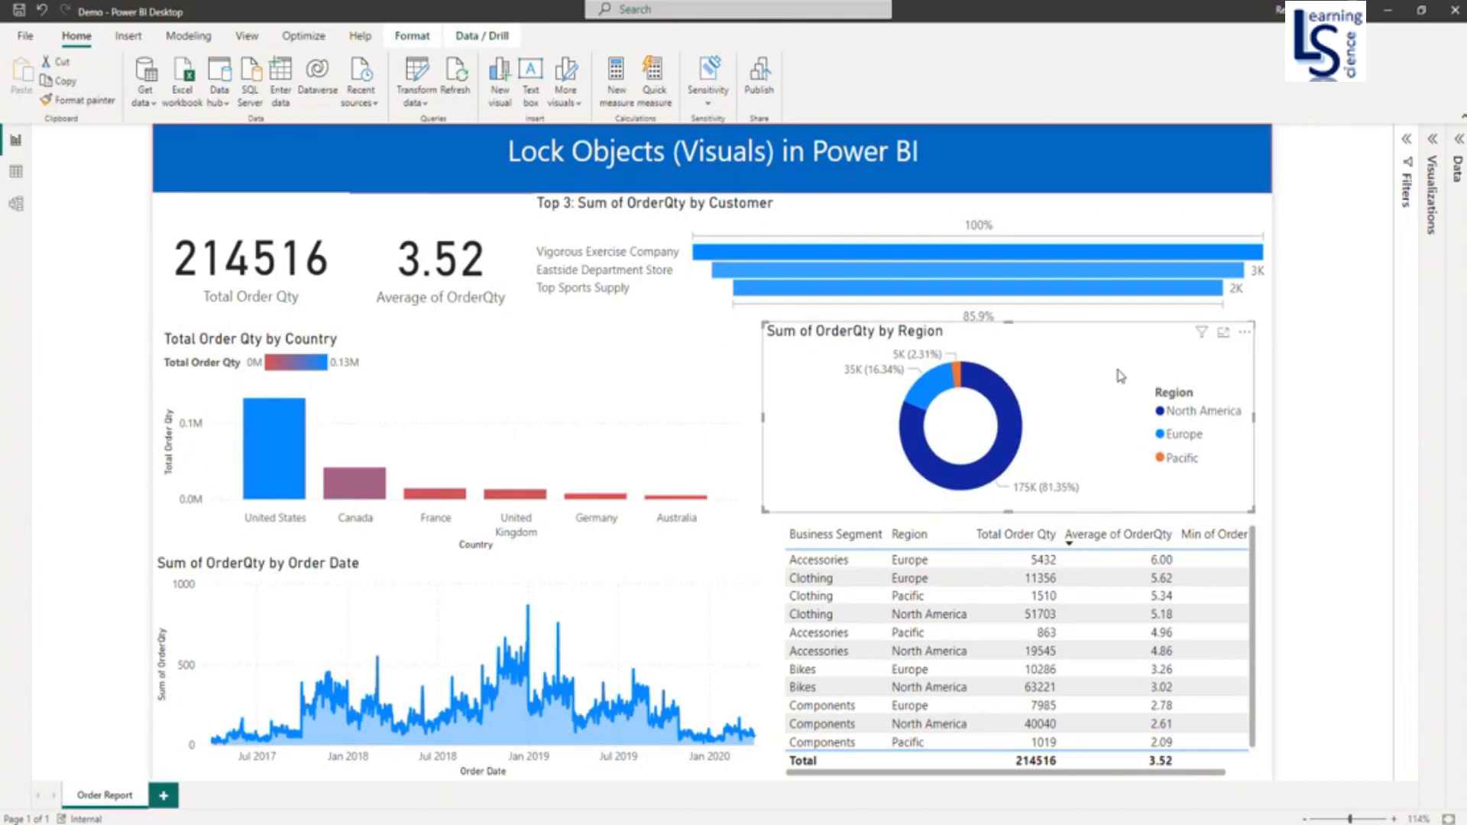
mouse_move(1175, 370)
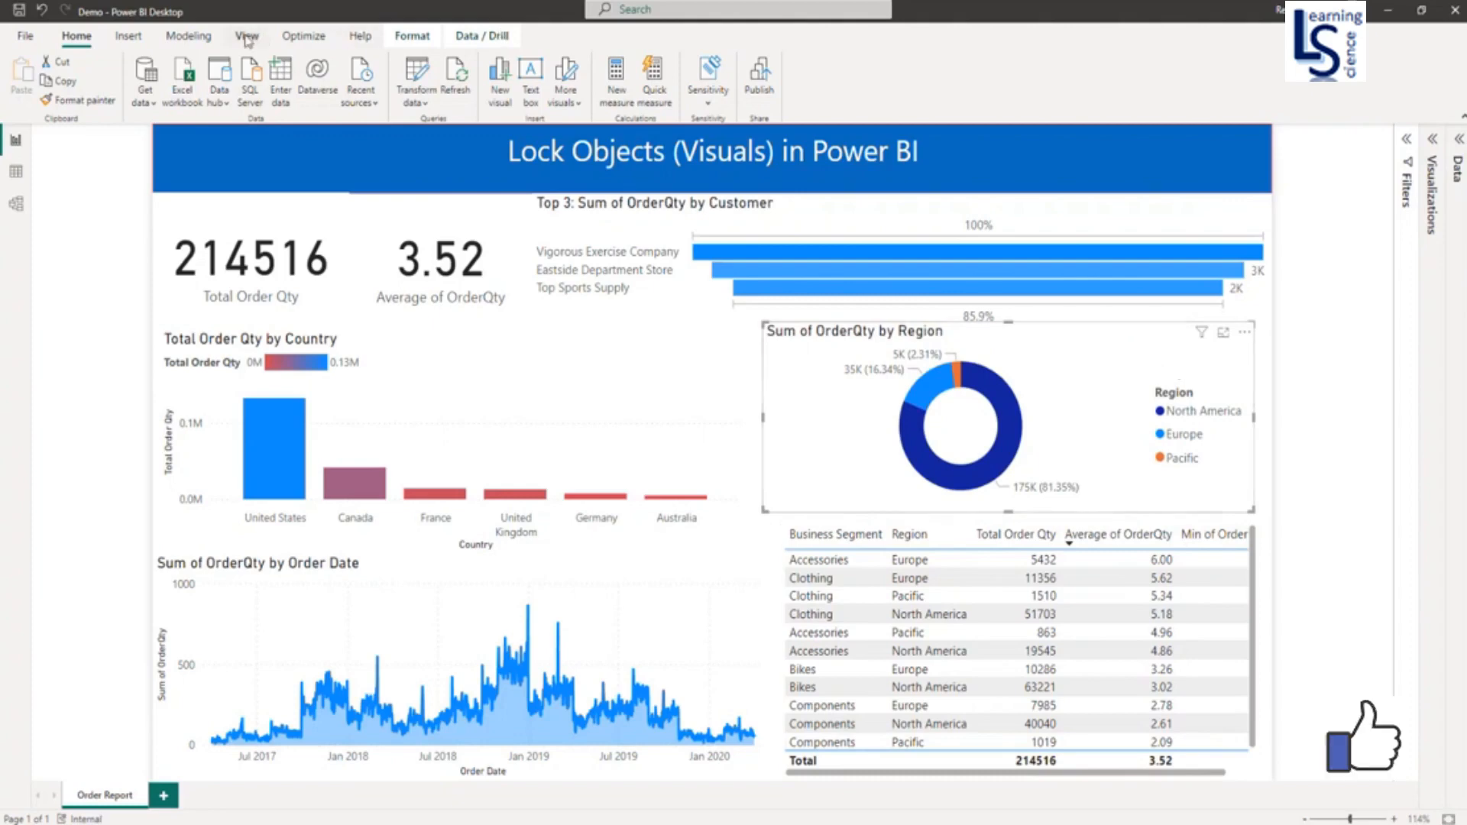
click(246, 35)
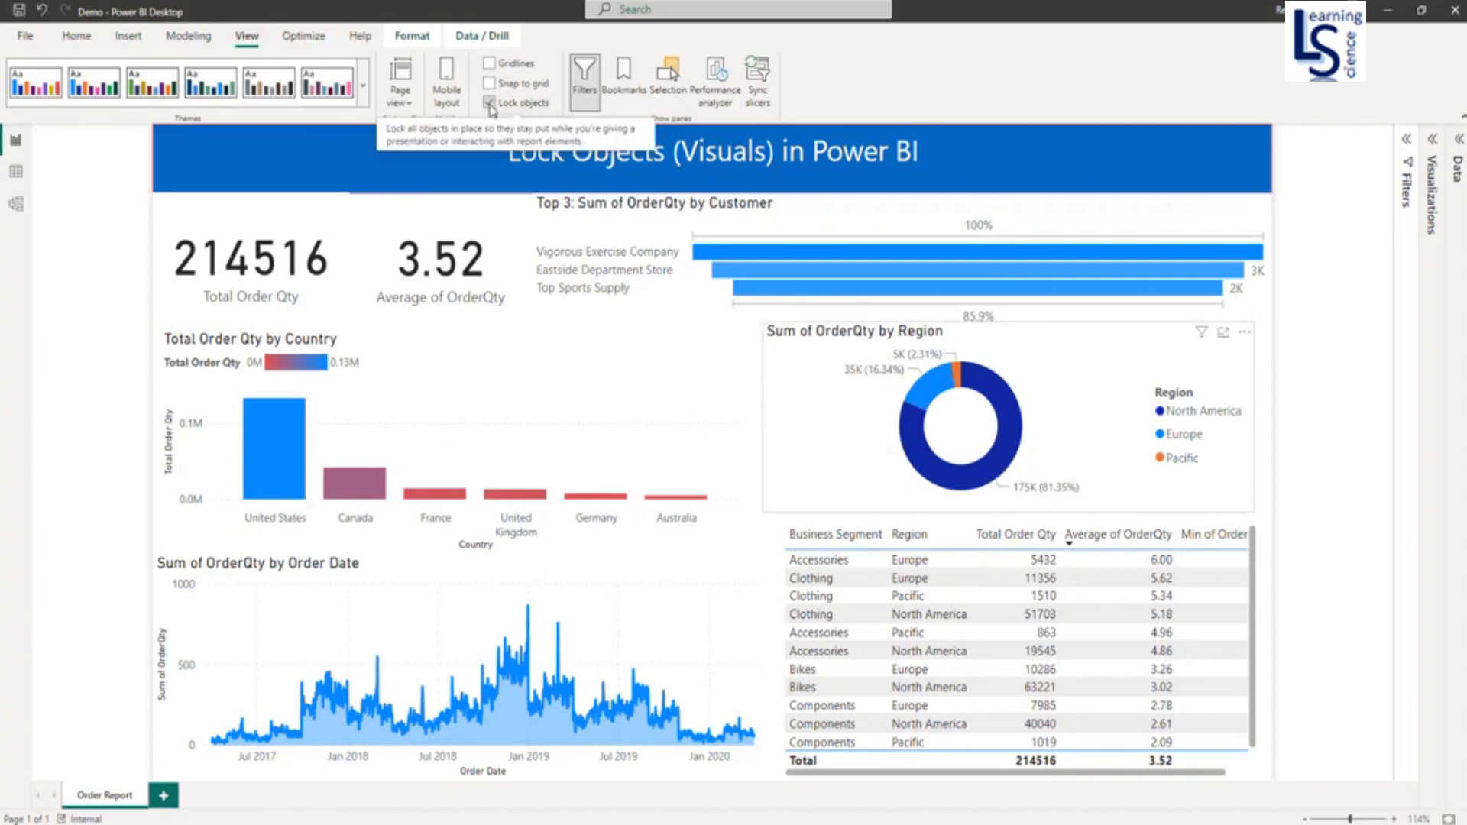
click(489, 103)
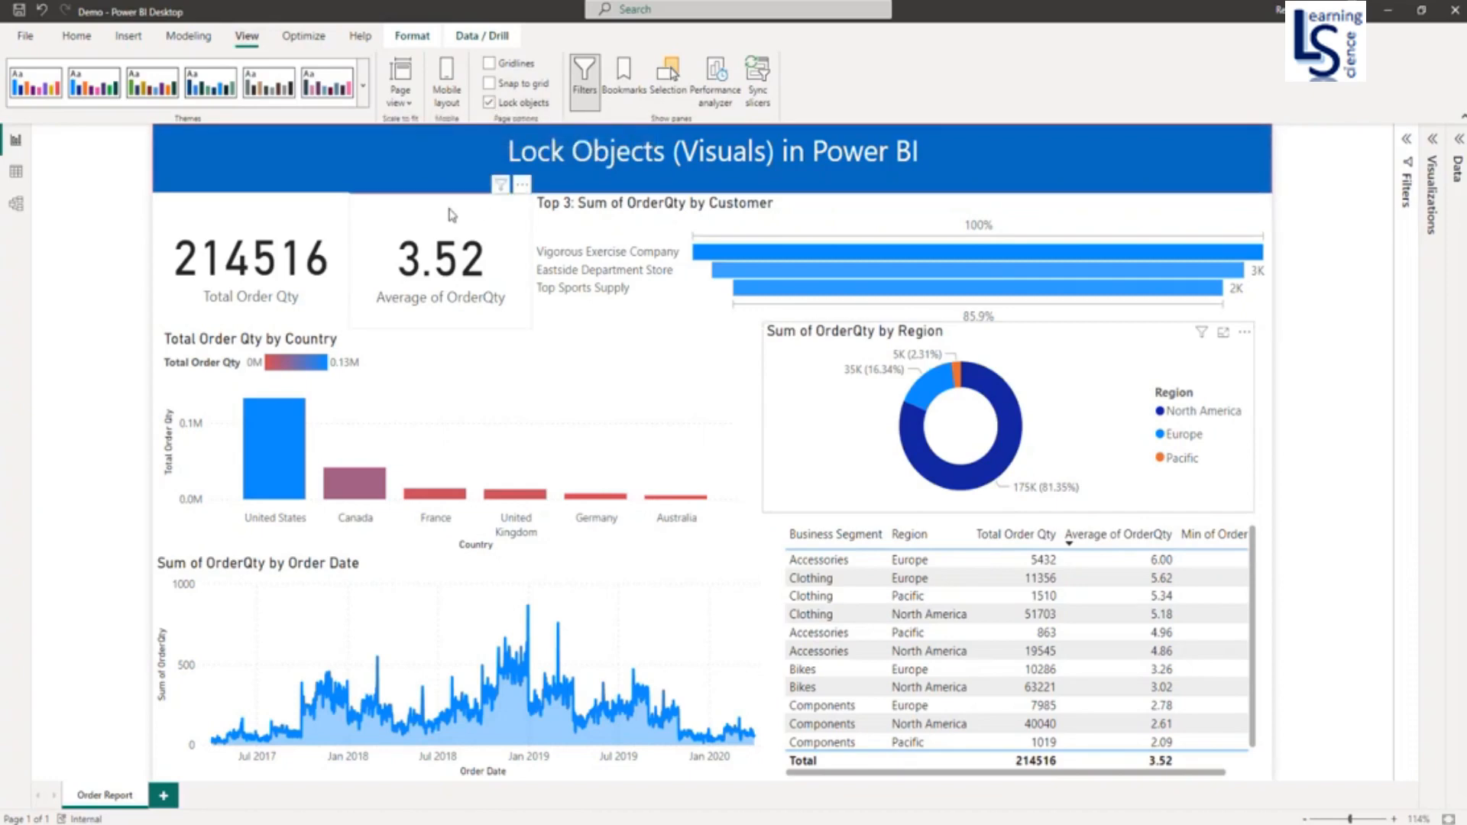
mouse_move(411, 215)
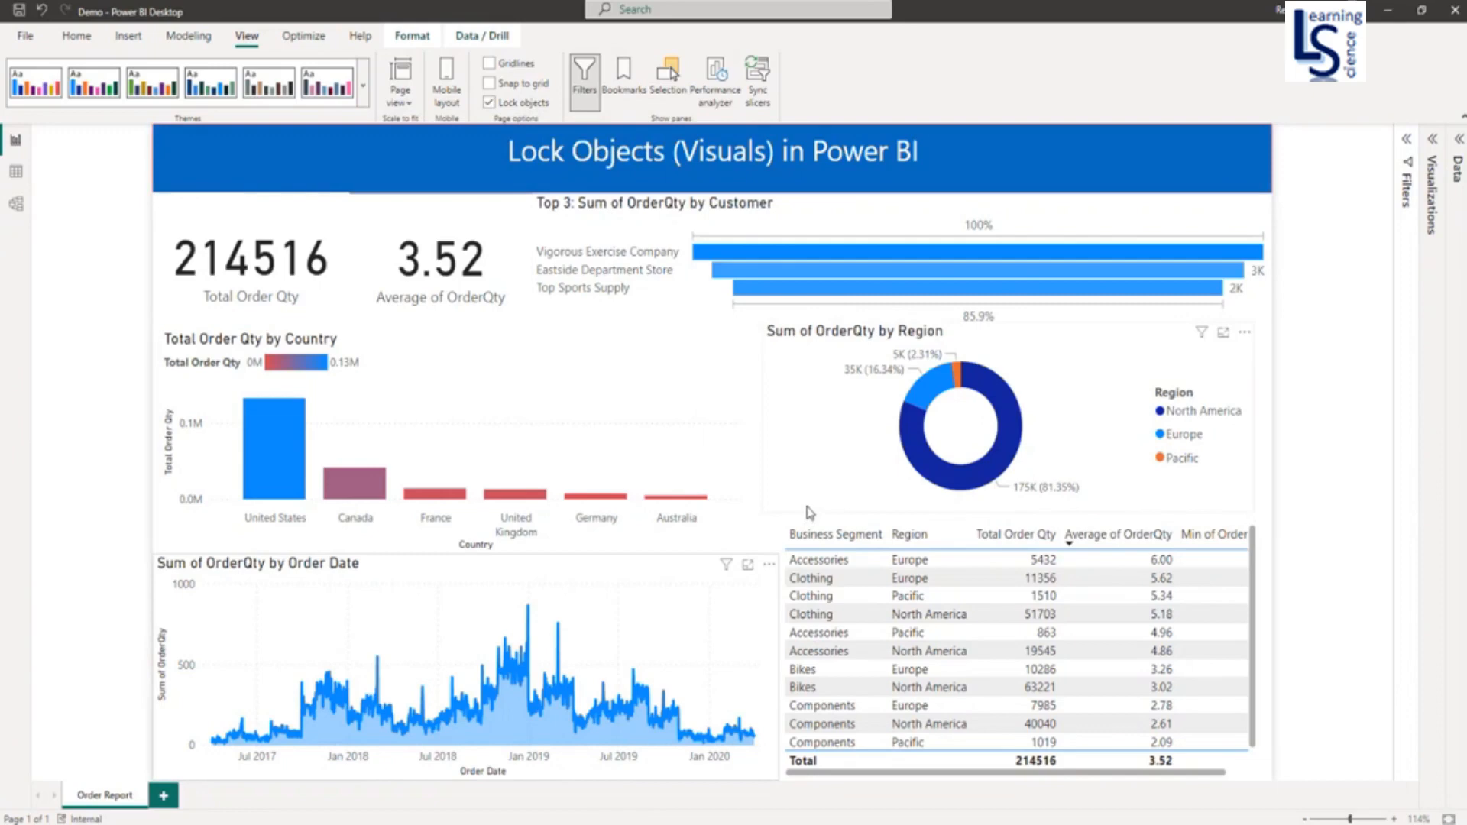
mouse_move(809, 512)
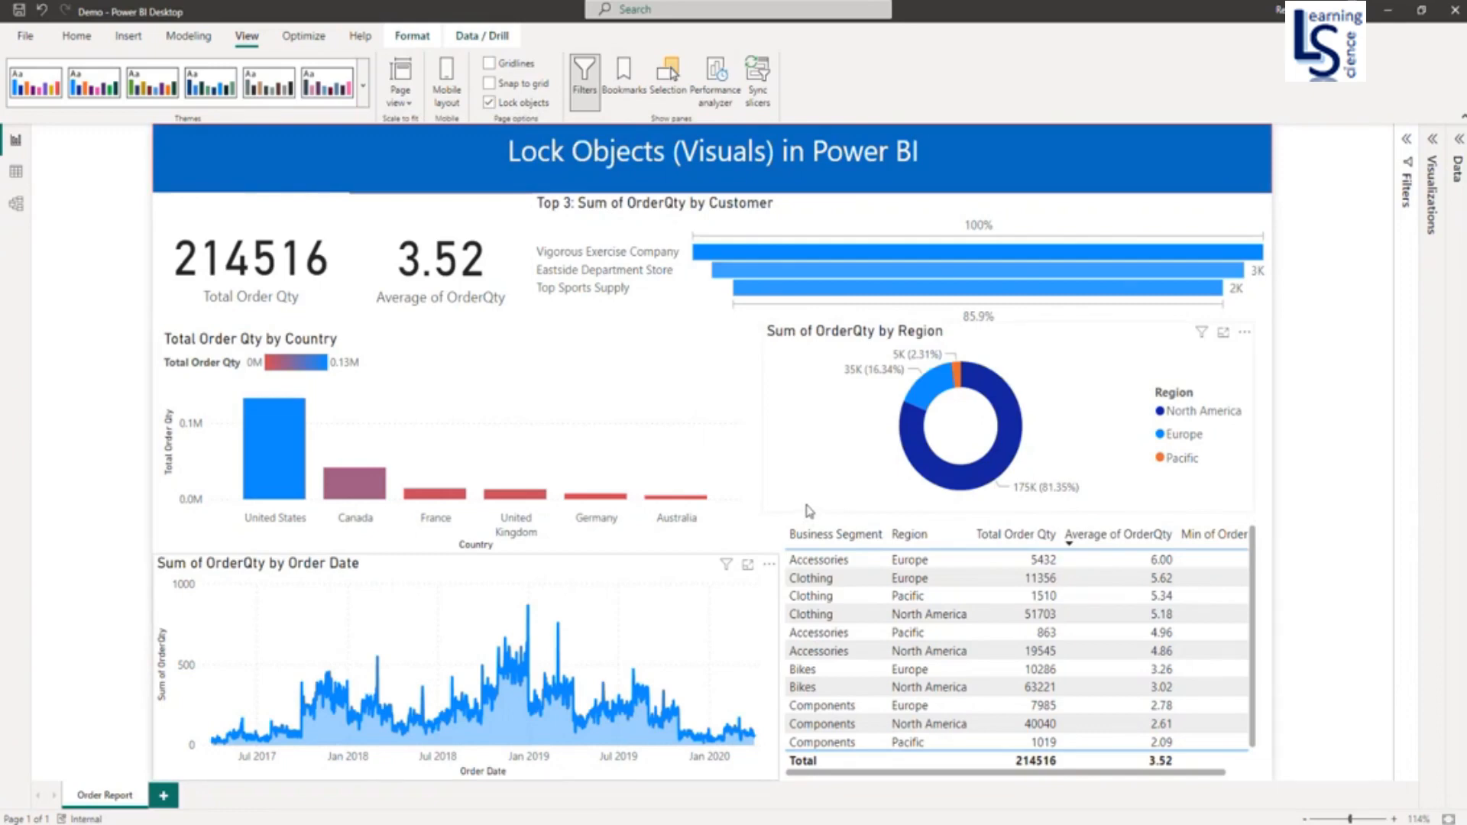